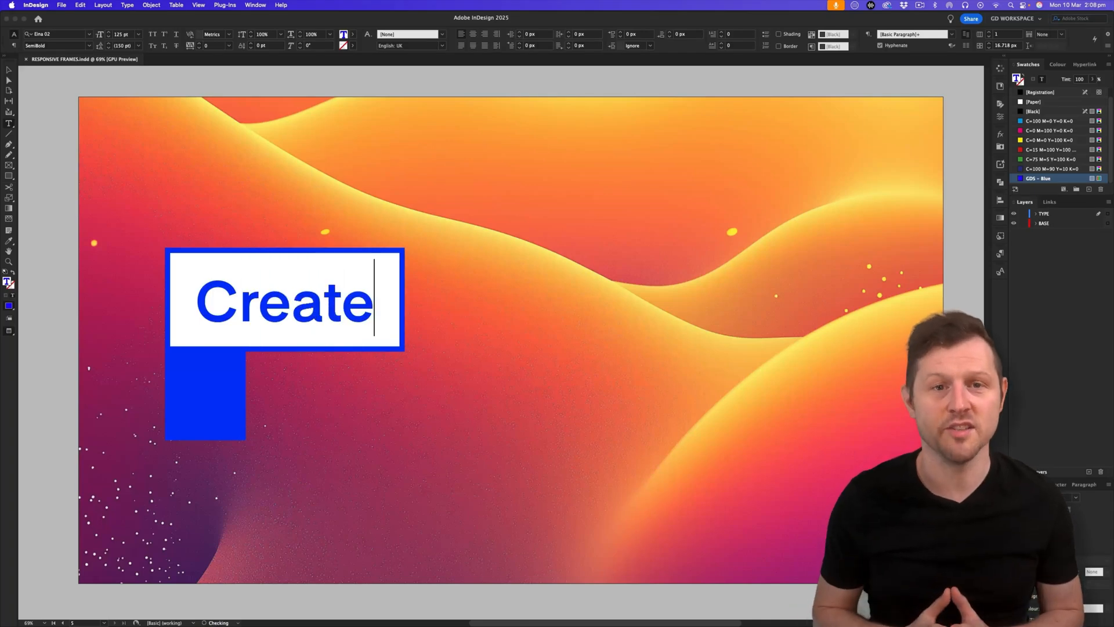
# Enter 'Responsive' in the white box and 'Text Frames In InDesign!' in the blue box
pyautogui.write('Responsi')
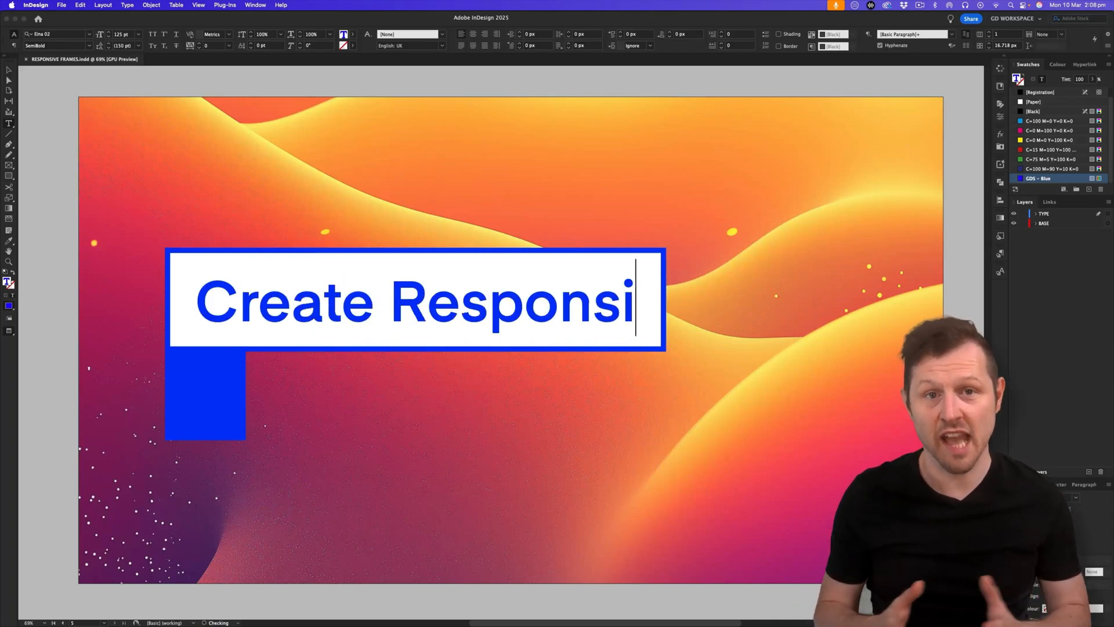
pyautogui.write('ve')
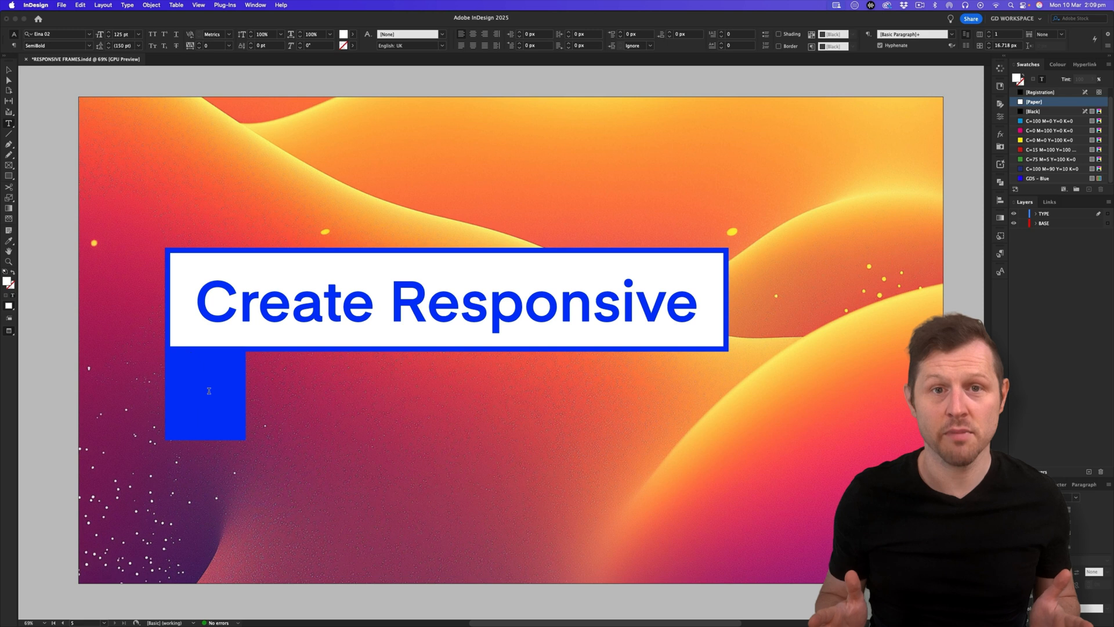
pyautogui.write('Text Frames')
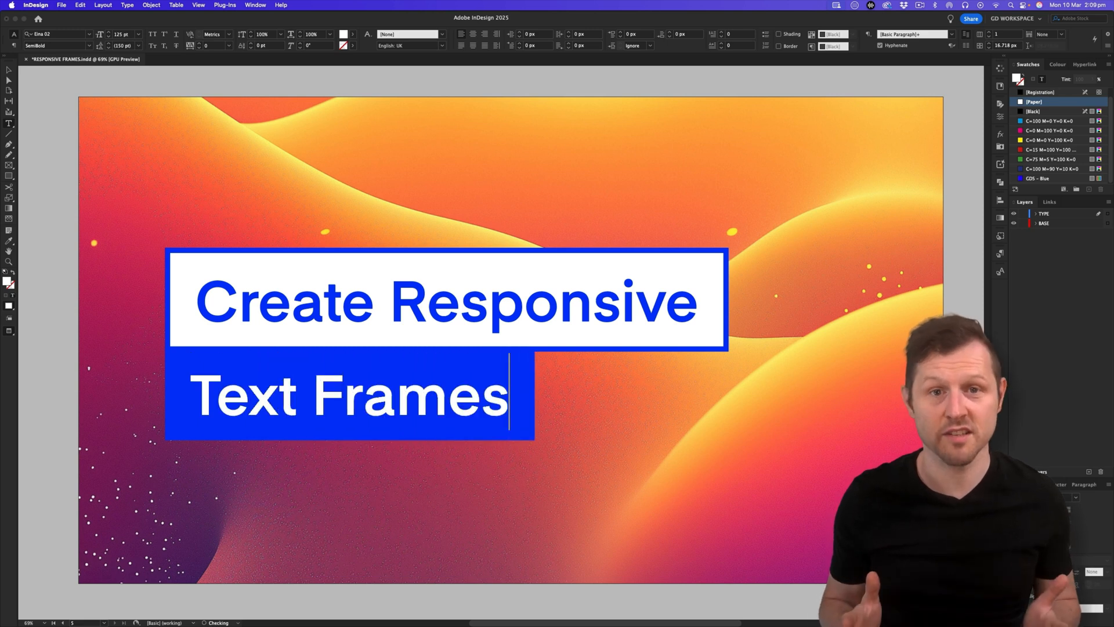
pyautogui.write('In InDesign')
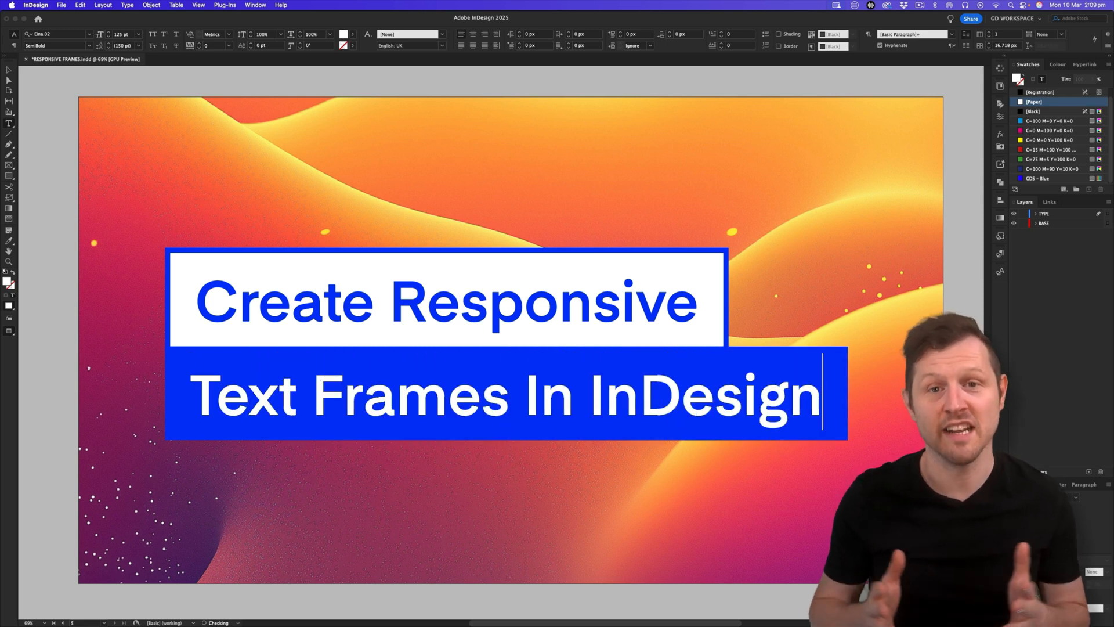
pyautogui.write('!')
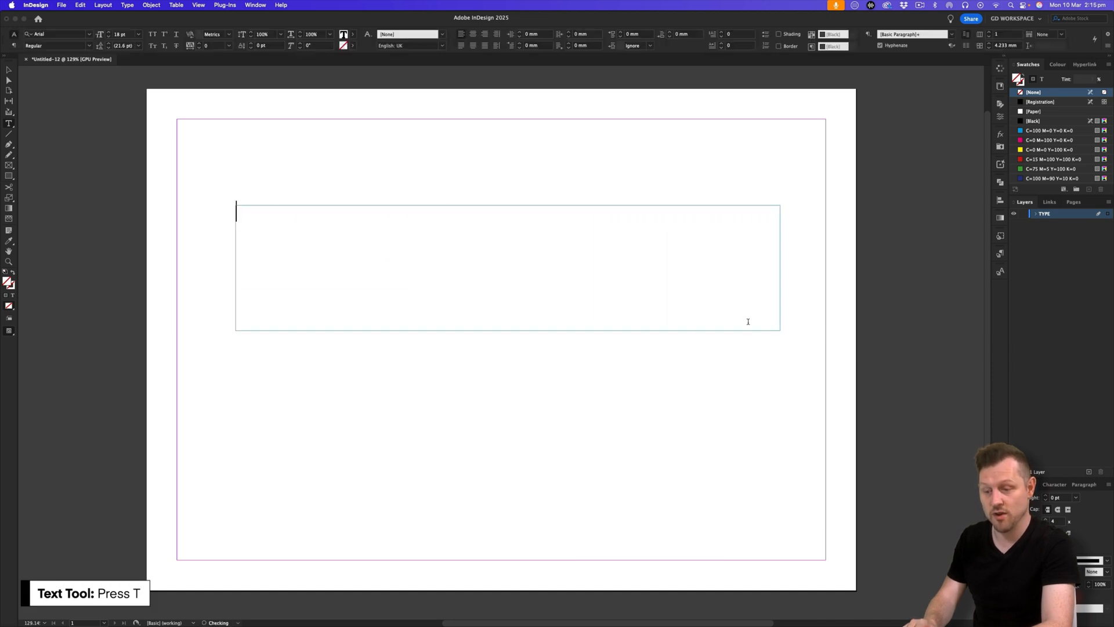
# Fill the empty frame with the headline 'It's Easy To Create'
pyautogui.click(1034, 119)
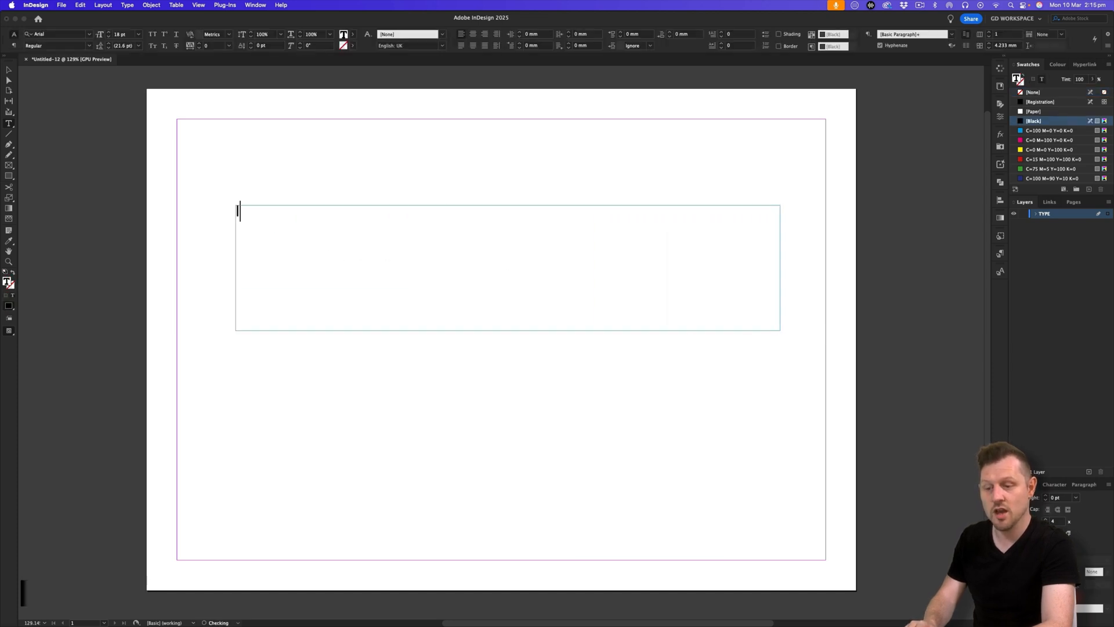
pyautogui.write("It's Easy To Create")
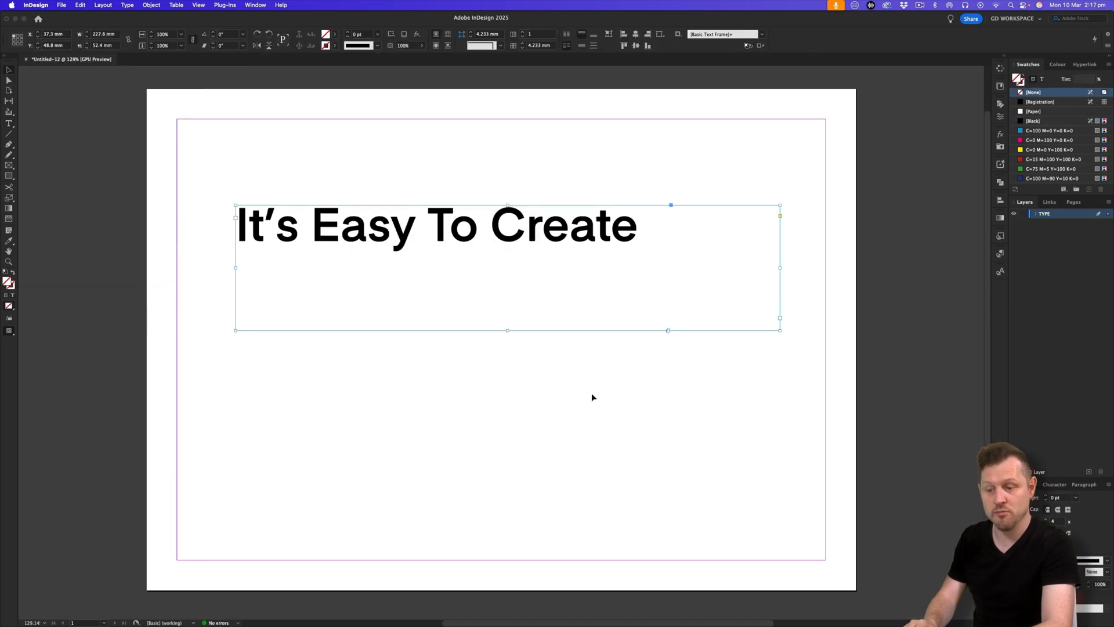
# Bring up Units & Increments preferences and show the horizontal ruler unit choices
pyautogui.click(35, 4)
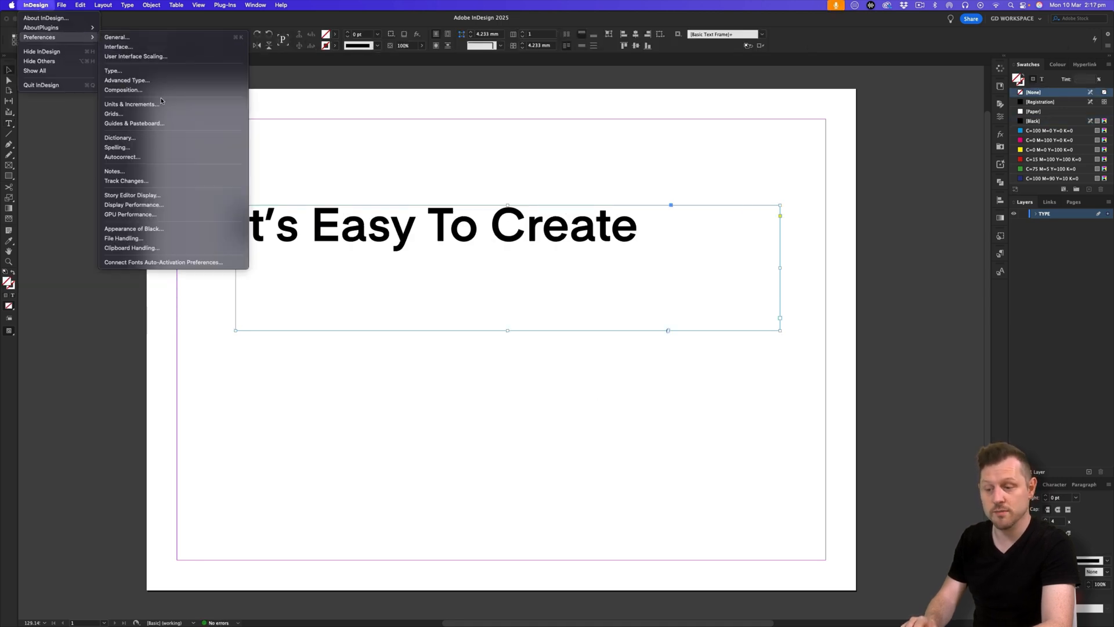
pyautogui.click(132, 103)
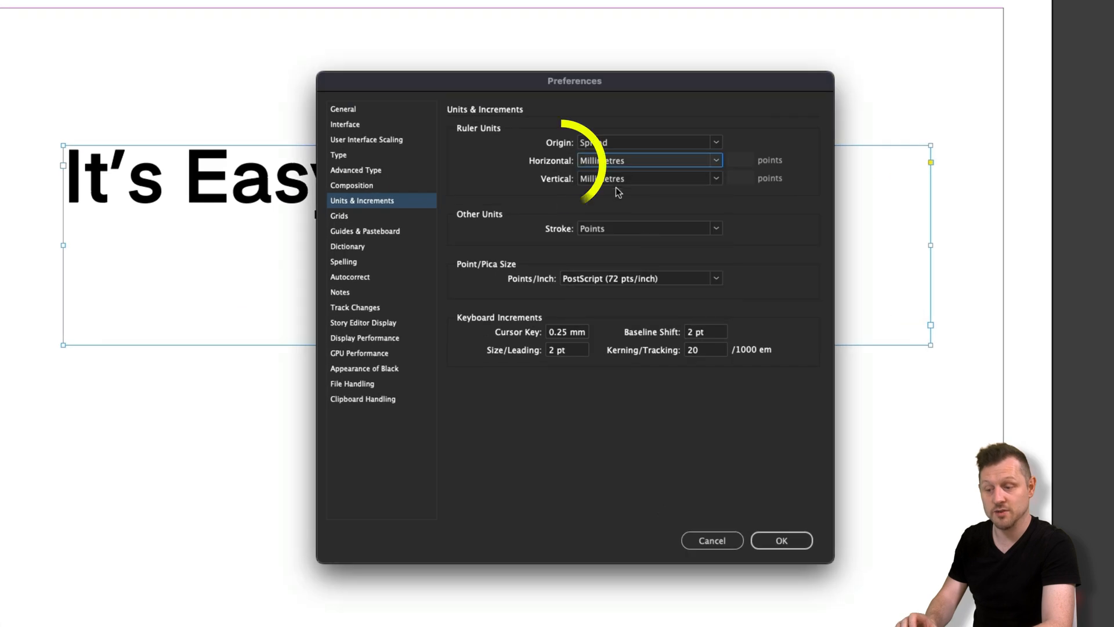
pyautogui.click(780, 539)
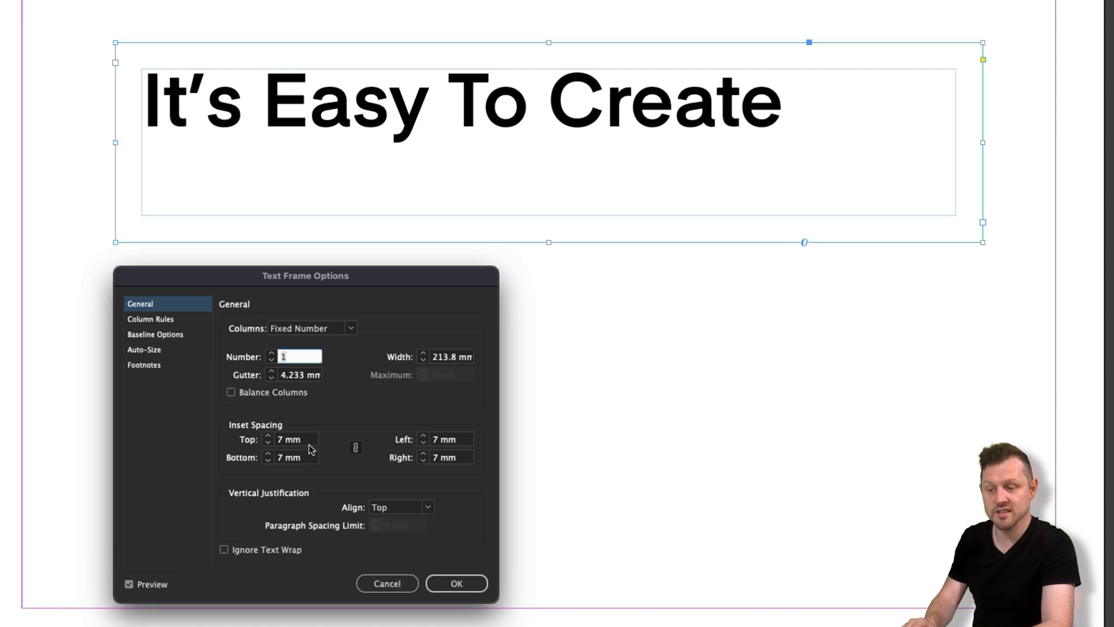
pyautogui.moveTo(437, 506)
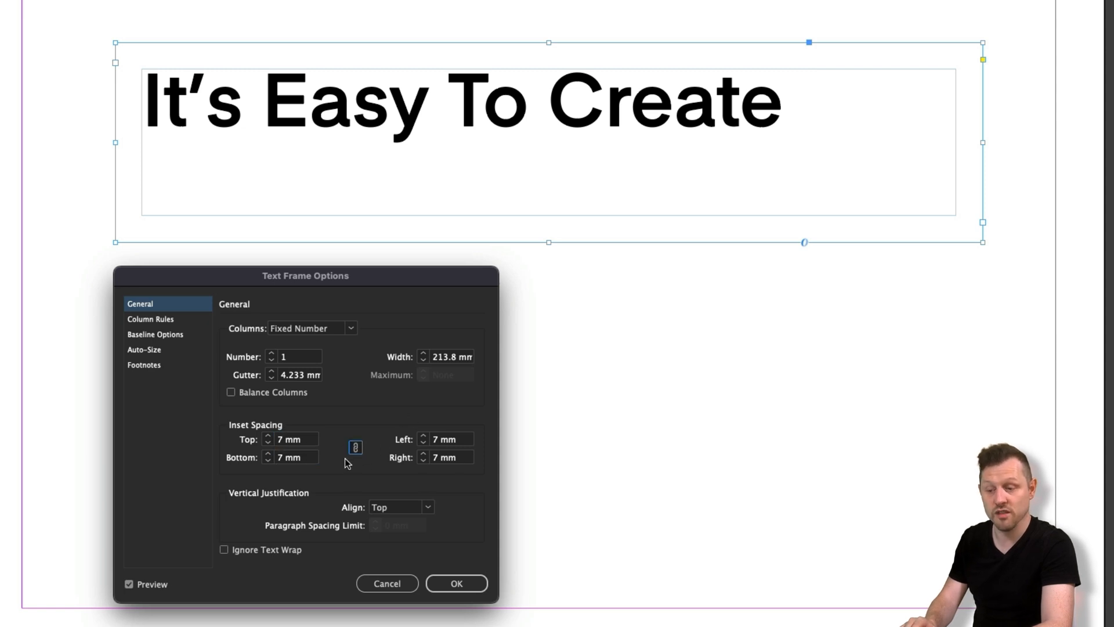
pyautogui.moveTo(329, 517)
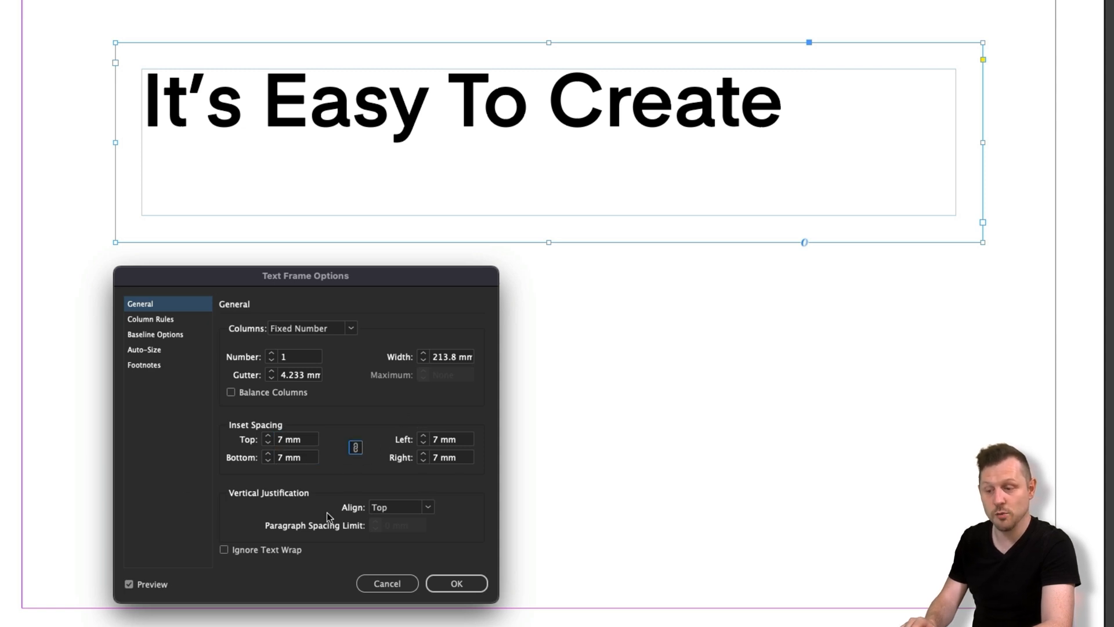
pyautogui.moveTo(696, 60)
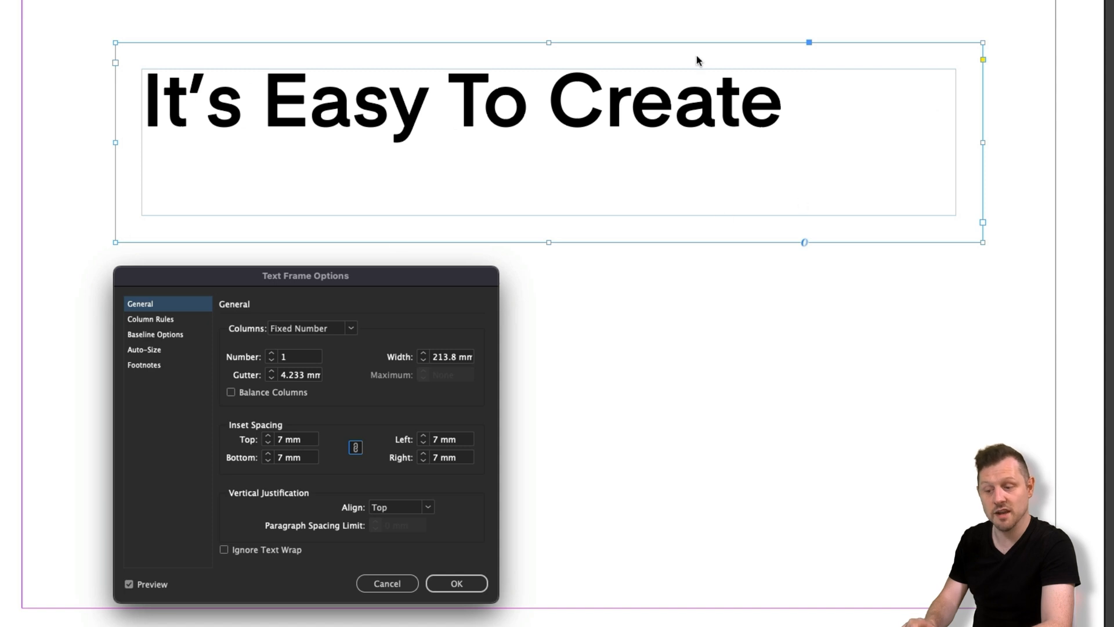
# Switch the Text Frame Options to the Auto-Size settings, keeping the 7 mm inset
pyautogui.click(144, 349)
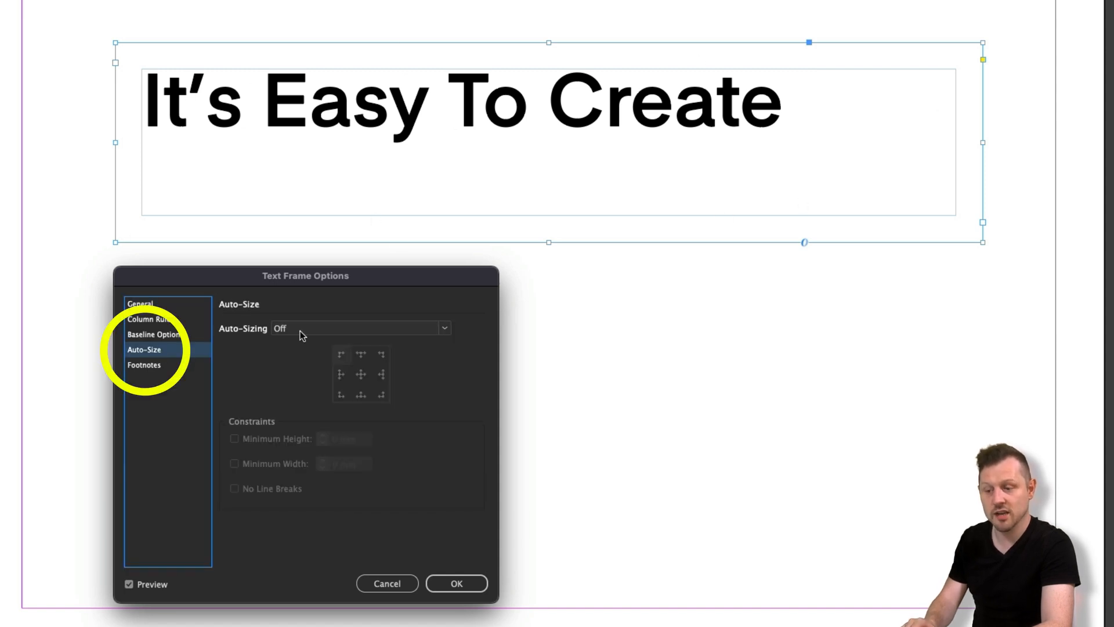
# Auto-size Height and Width from the left middle with Minimum Height and No Line Breaks, headline 'It's Easy To Create'
pyautogui.click(445, 327)
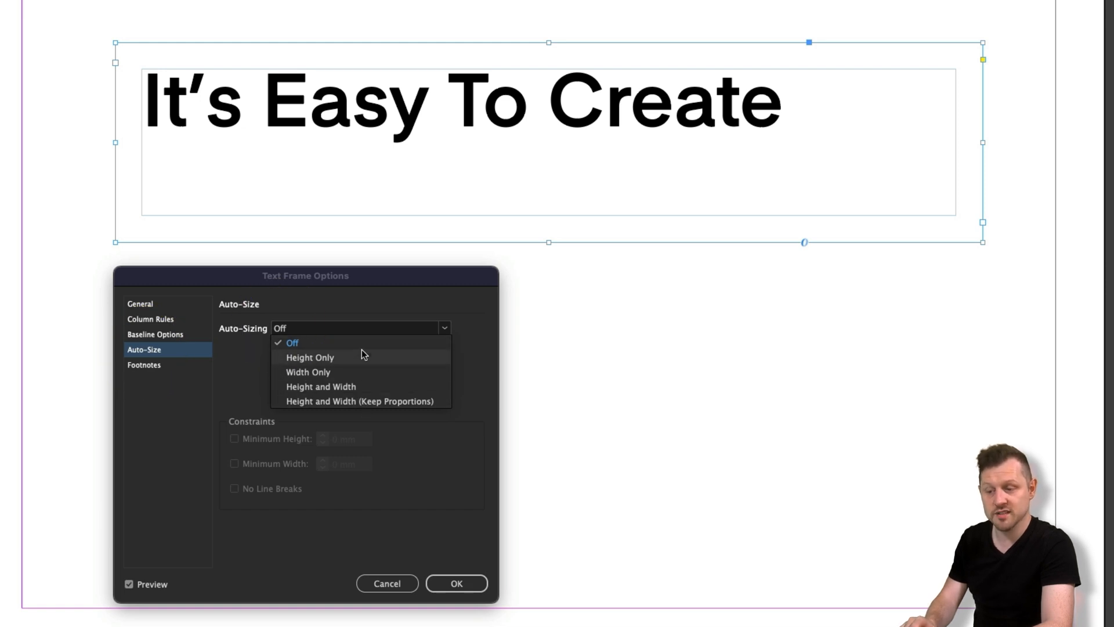
pyautogui.click(320, 385)
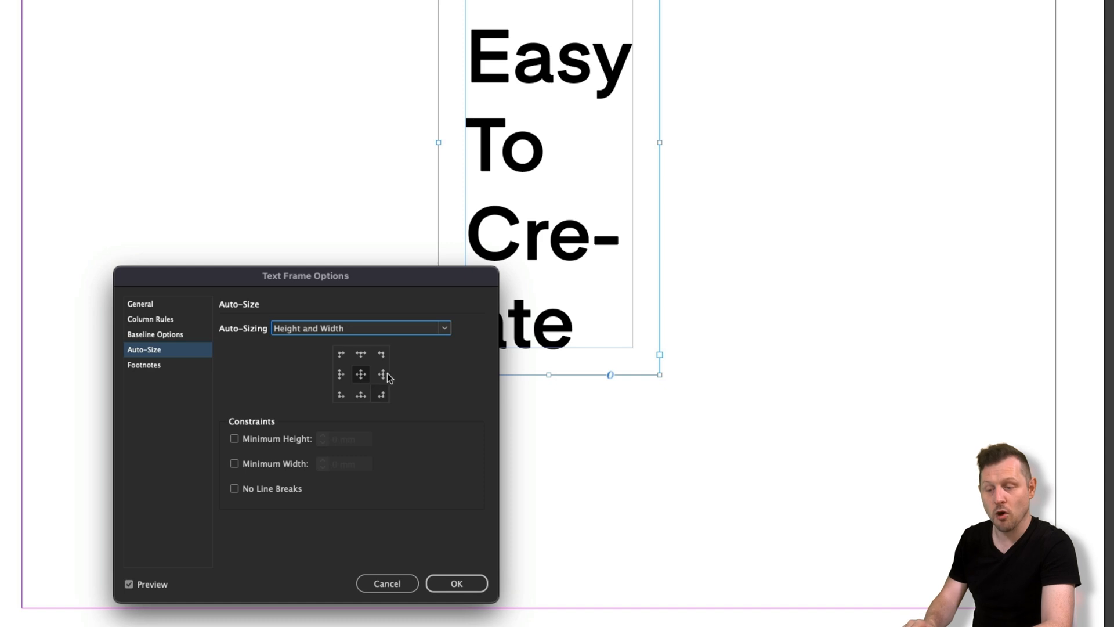
pyautogui.moveTo(554, 102)
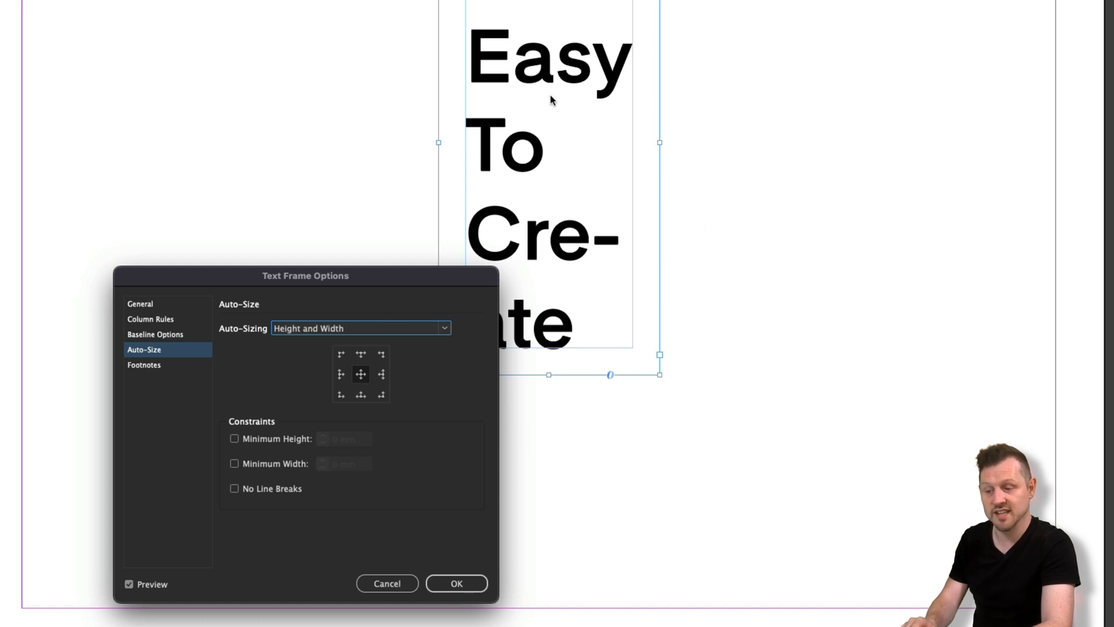
pyautogui.moveTo(632, 260)
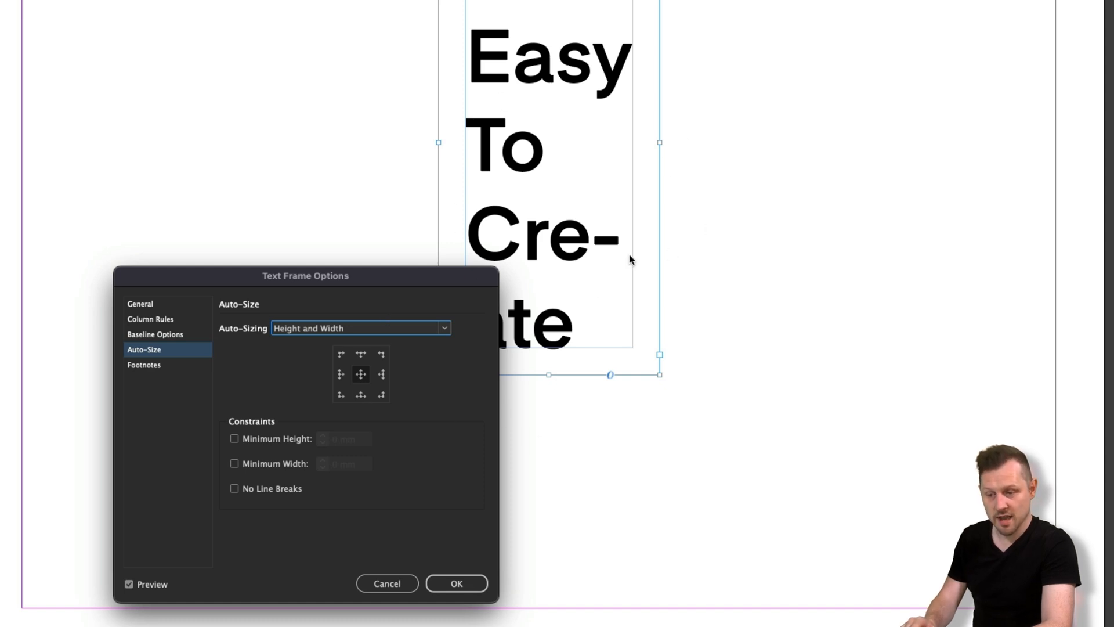
pyautogui.click(340, 374)
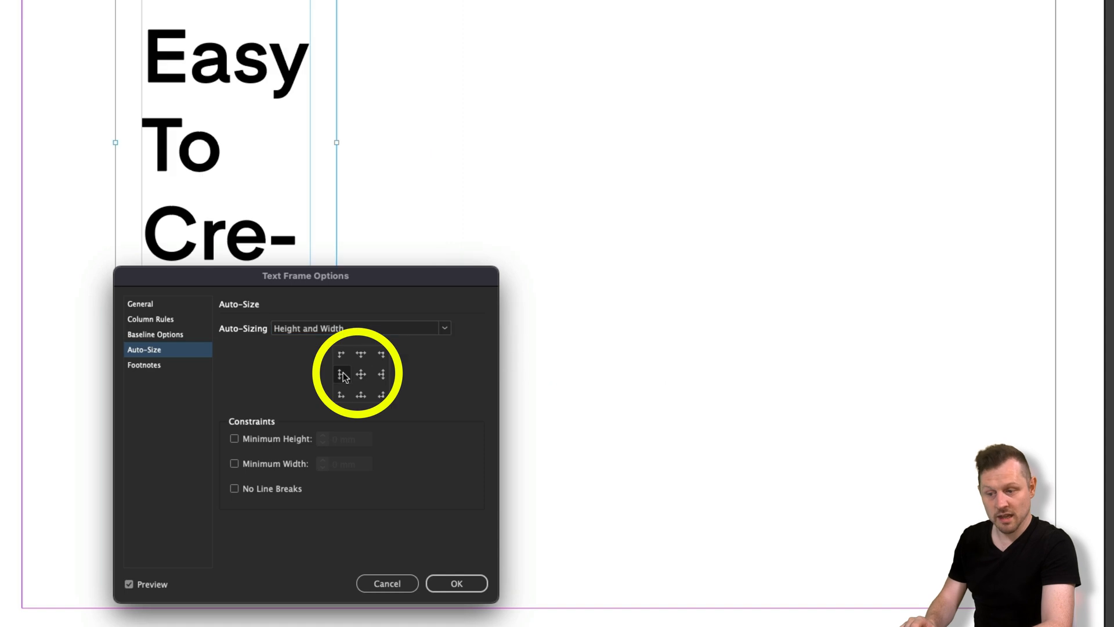
pyautogui.moveTo(226, 461)
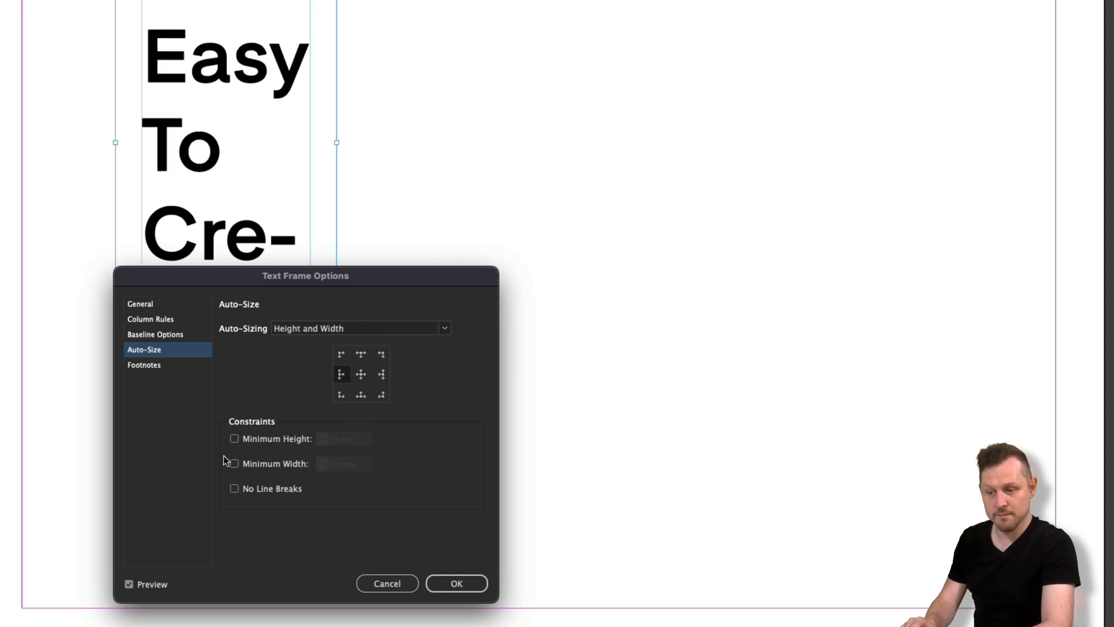
pyautogui.click(234, 438)
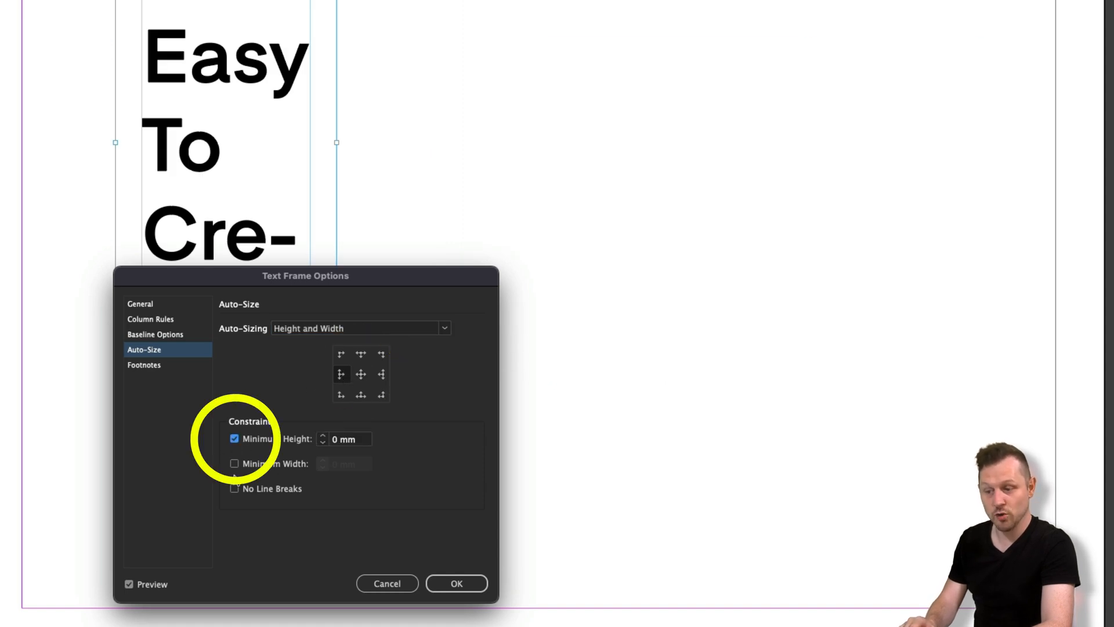
pyautogui.click(234, 489)
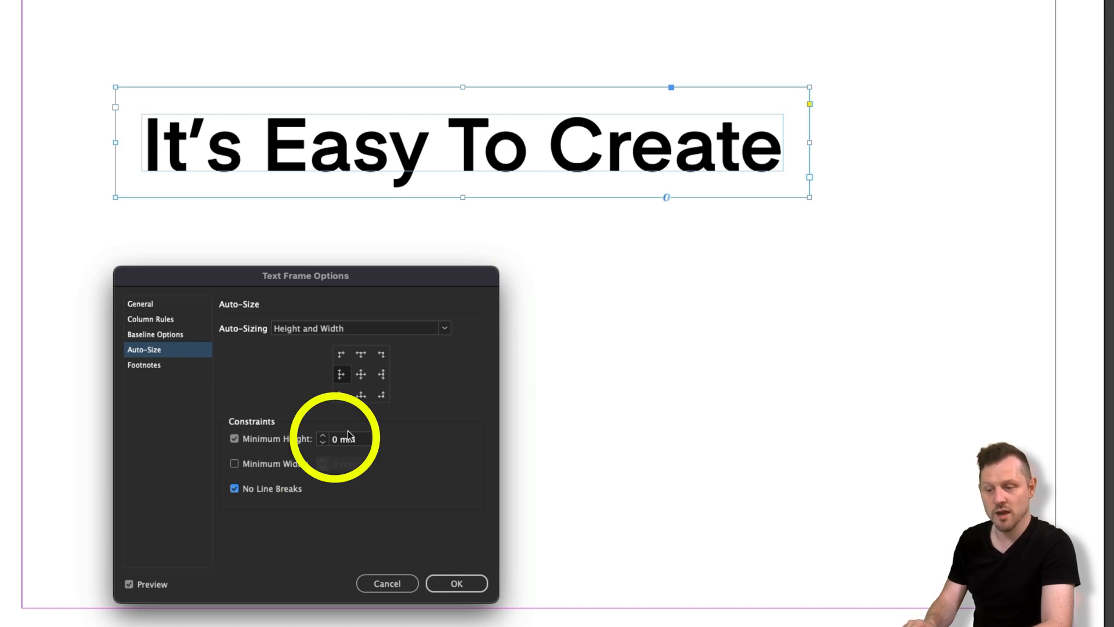
pyautogui.moveTo(240, 486)
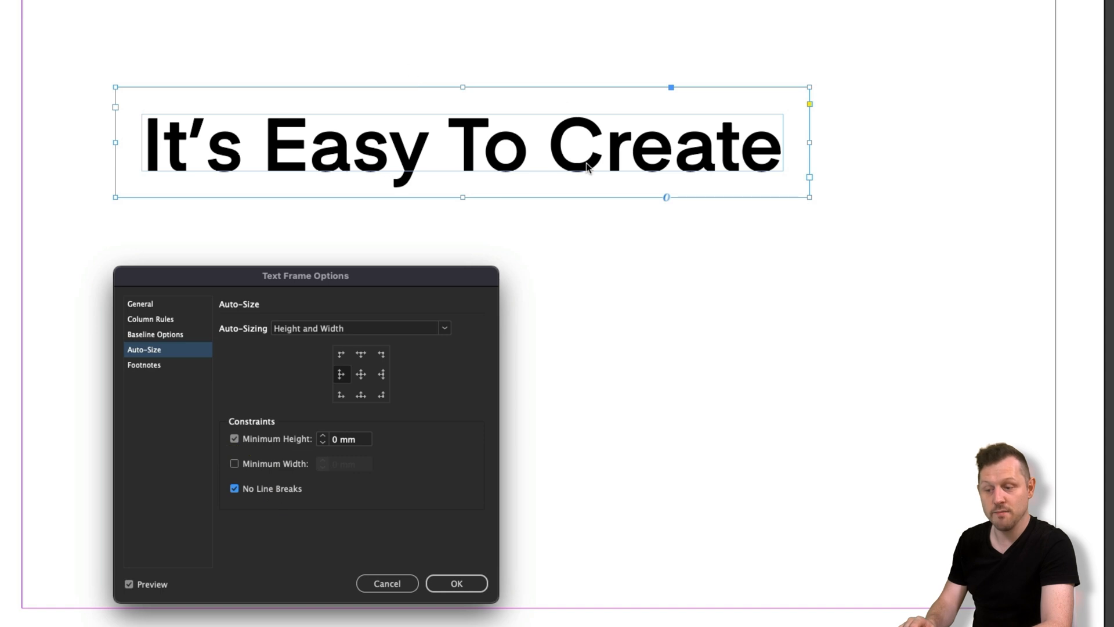
pyautogui.moveTo(516, 181)
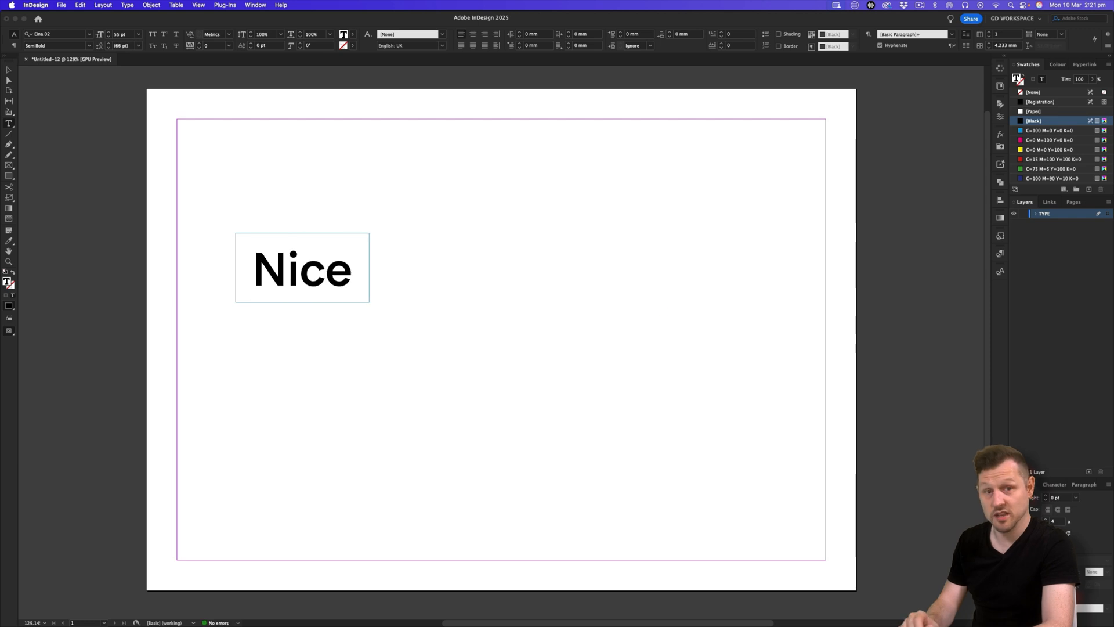
pyautogui.write("It's Easy To Create")
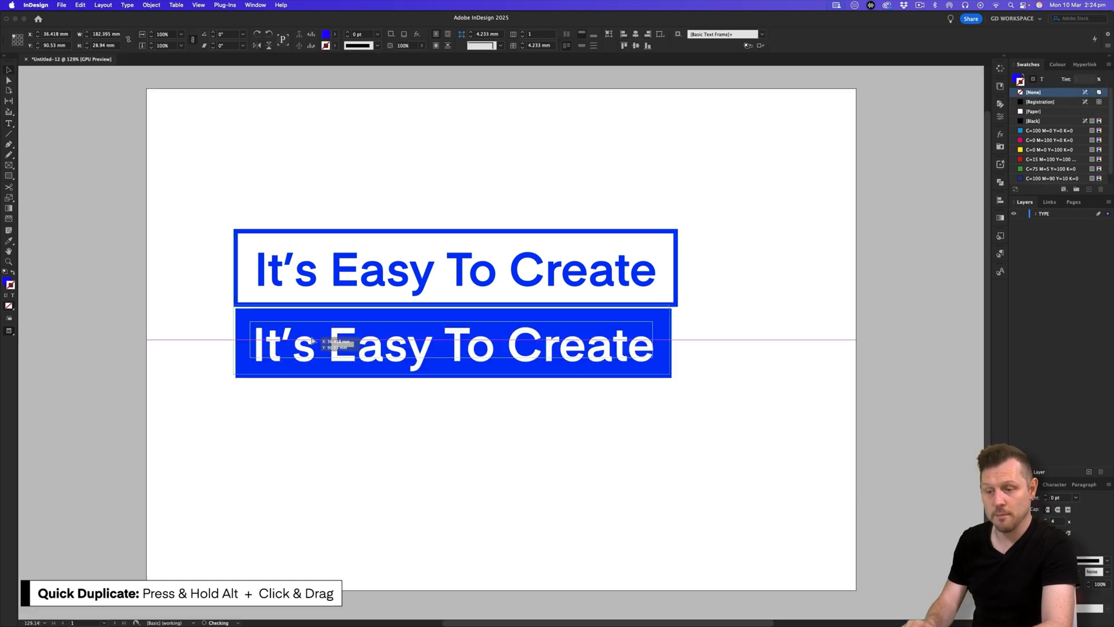
# Enter 'Responsive Text Frames!' in the solid blue frame
pyautogui.write('Responsive')
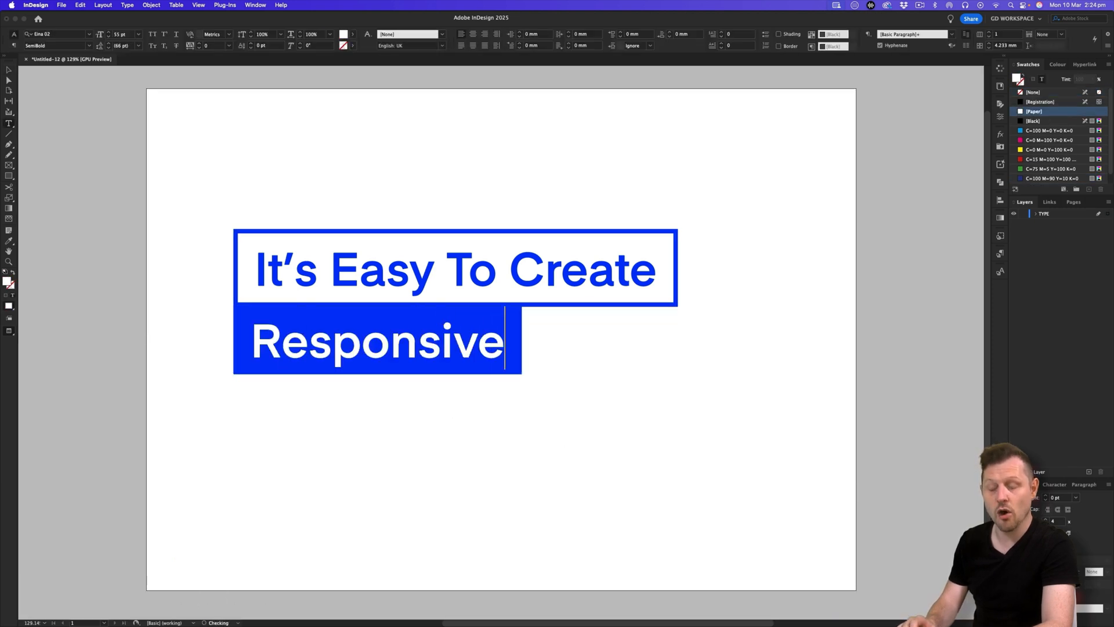
pyautogui.write('Text Frames!')
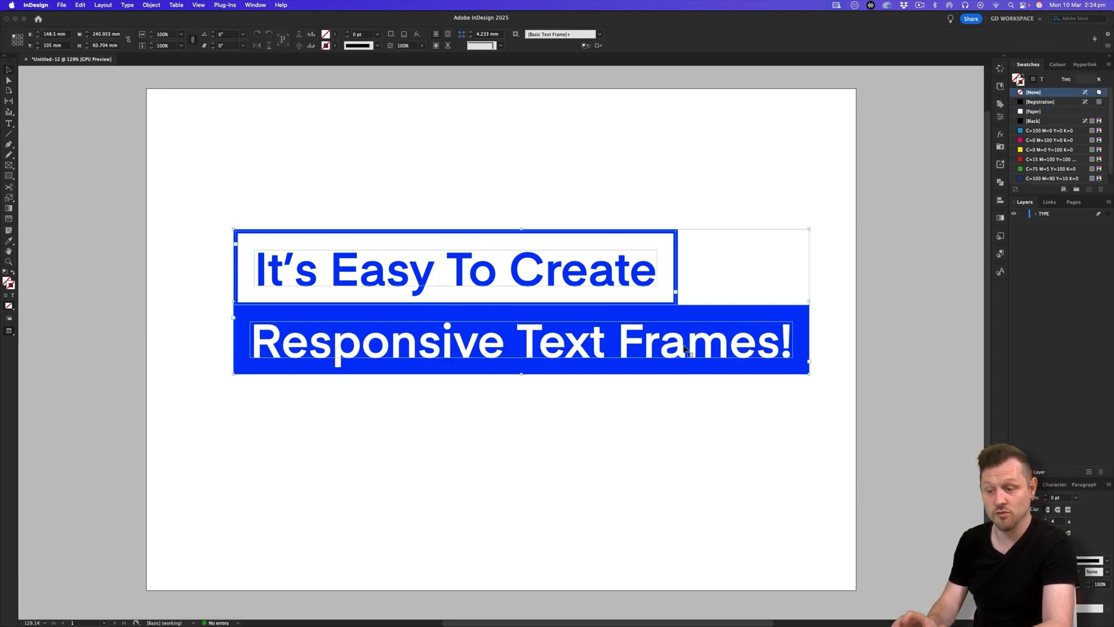